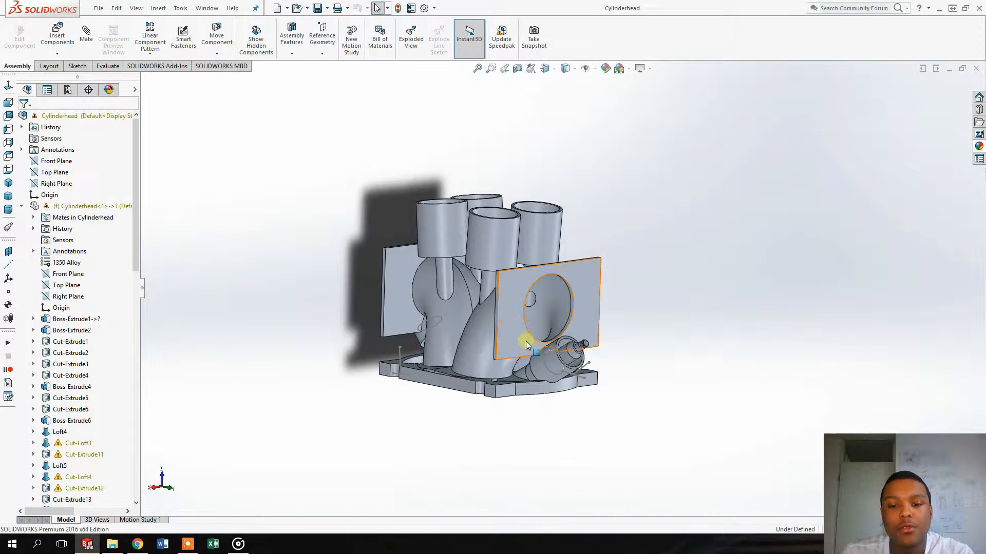
# Zoom the cylinder head assembly view and clear the current selection
pyautogui.scroll(3)
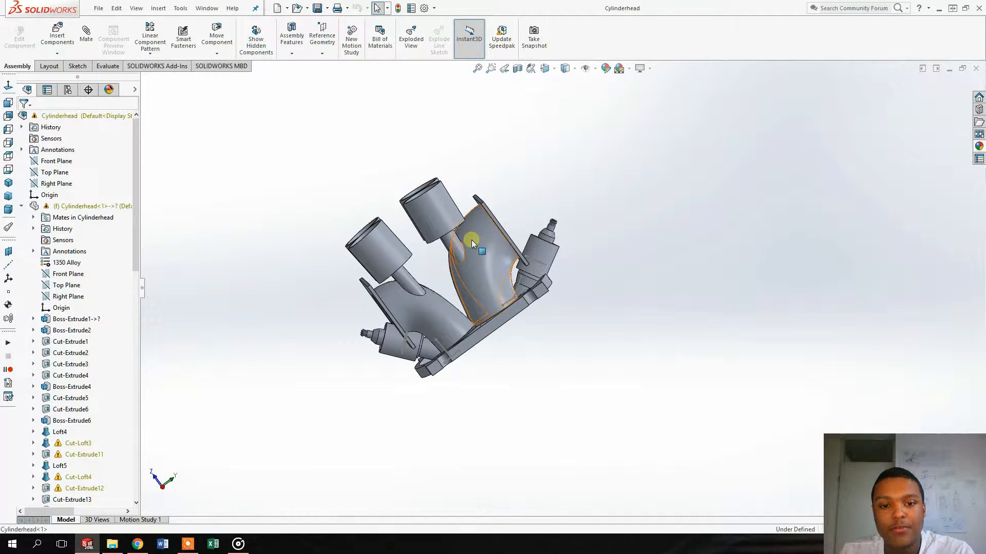
pyautogui.click(502, 109)
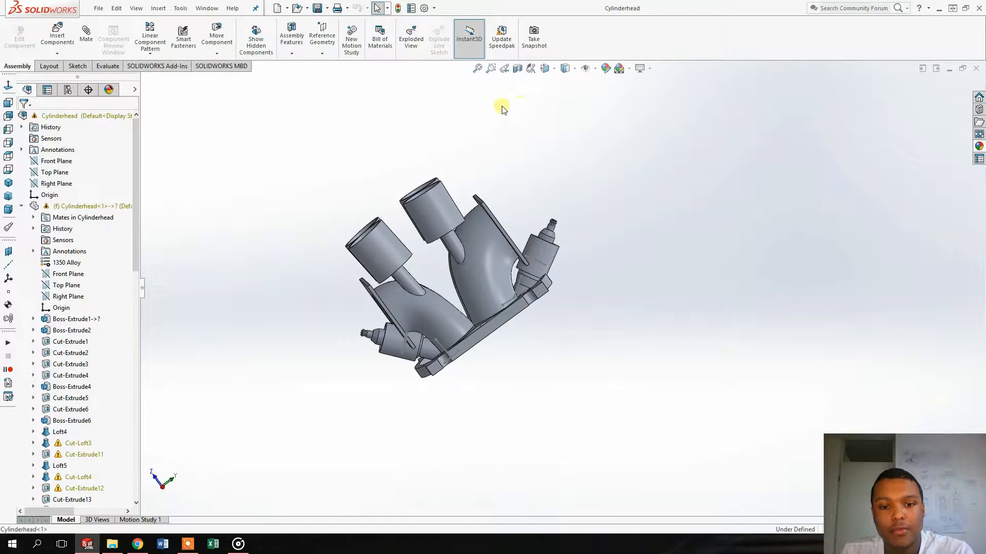
pyautogui.moveTo(633, 190)
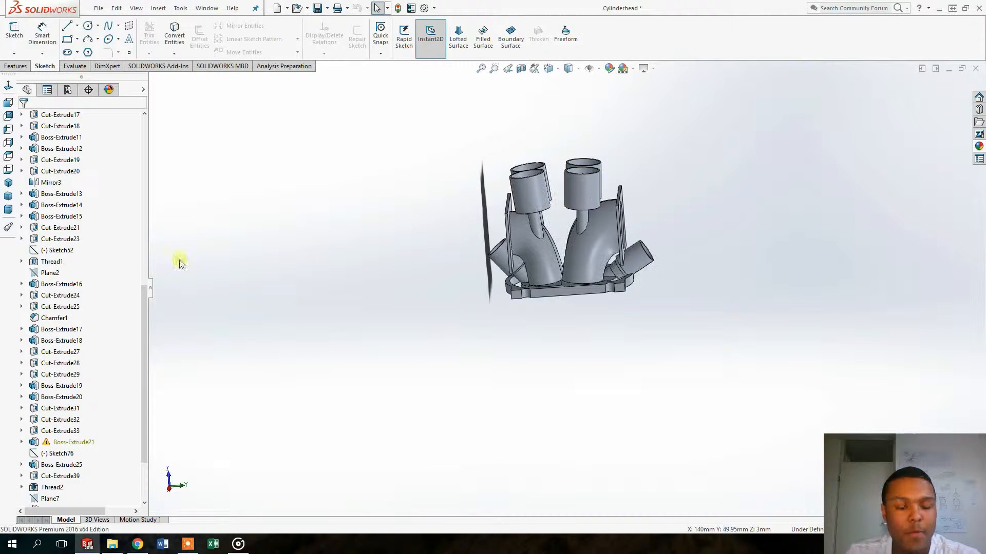
# Roll the Cylinderhead feature tree back to just after Cut-Loft4
pyautogui.scroll(-3)
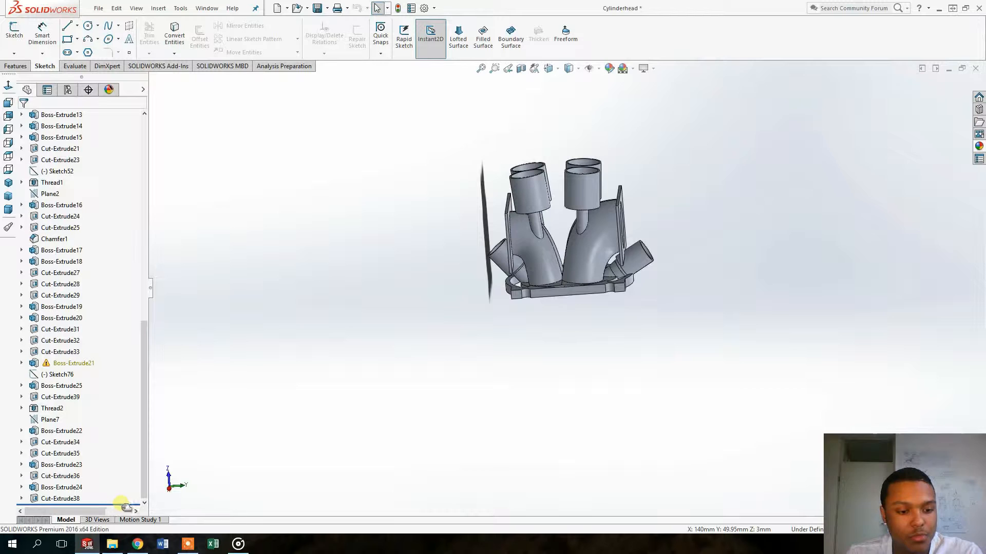
pyautogui.click(61, 114)
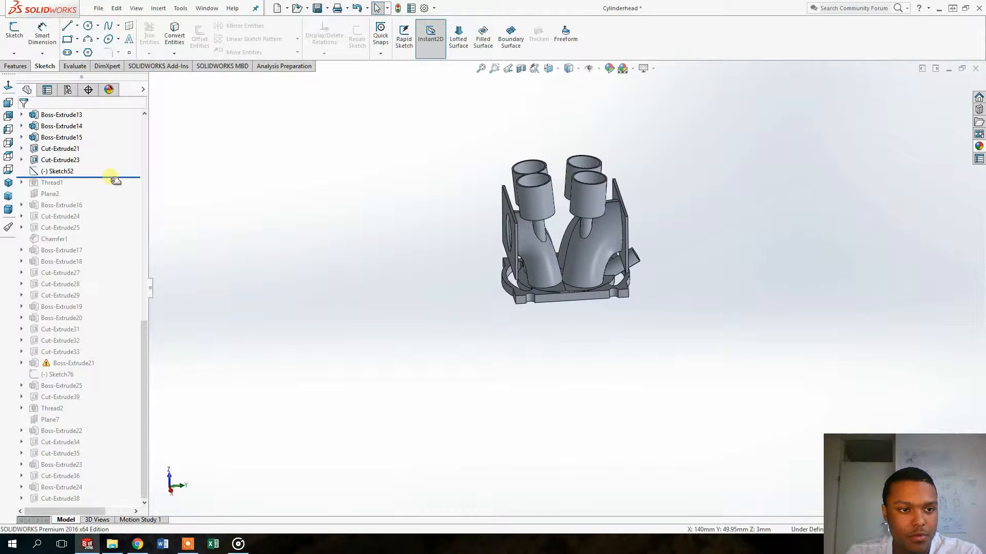
pyautogui.scroll(3)
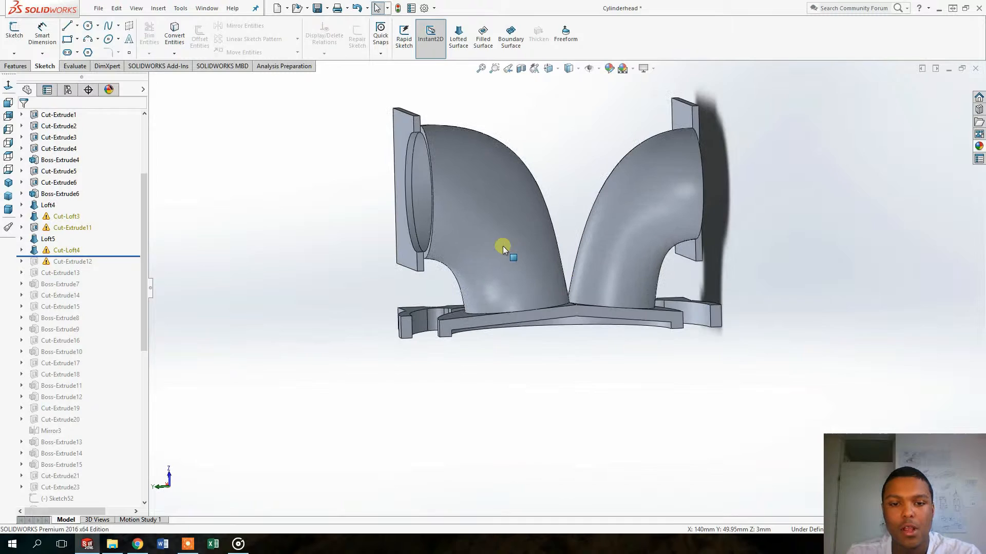
# Select the left curved port loft and flange plate to inspect them
pyautogui.click(503, 252)
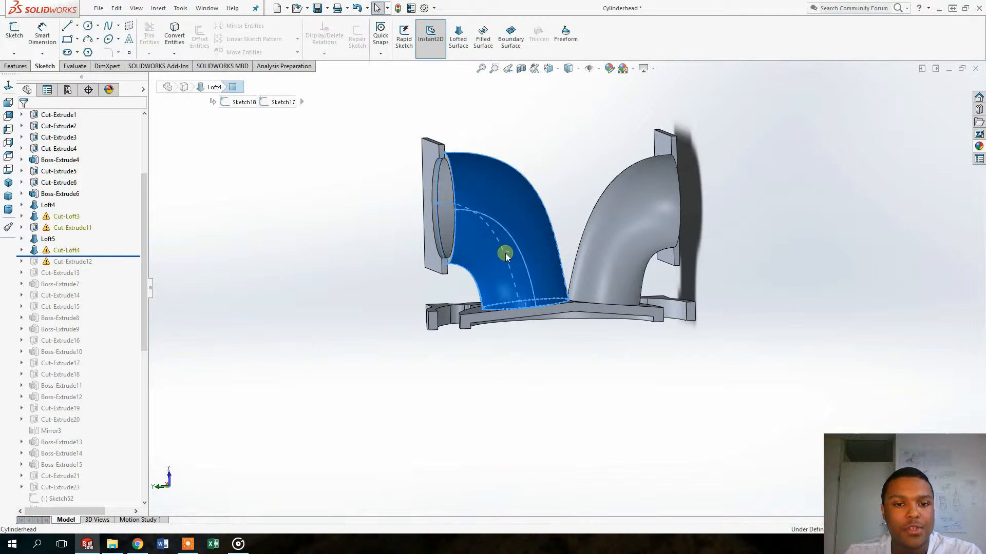
pyautogui.click(48, 205)
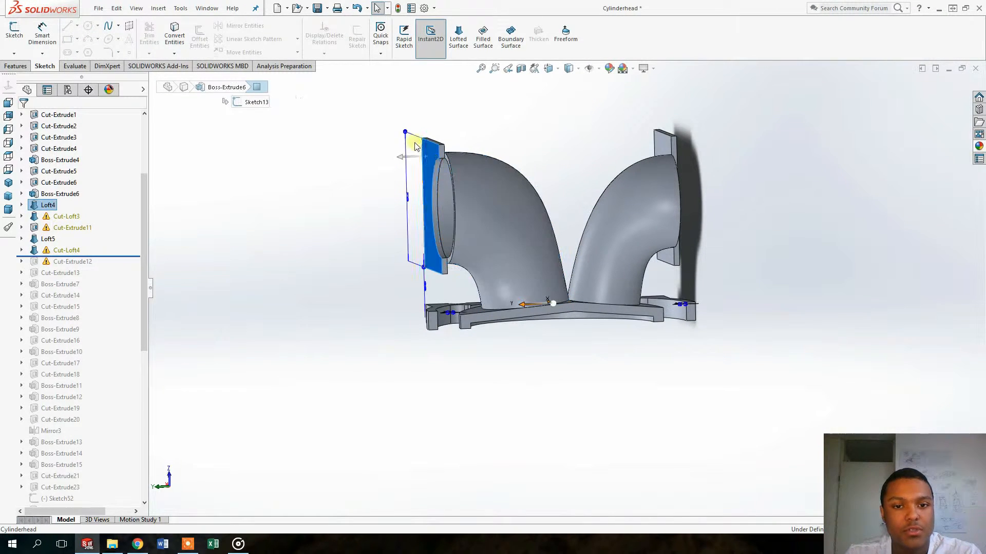
pyautogui.click(496, 214)
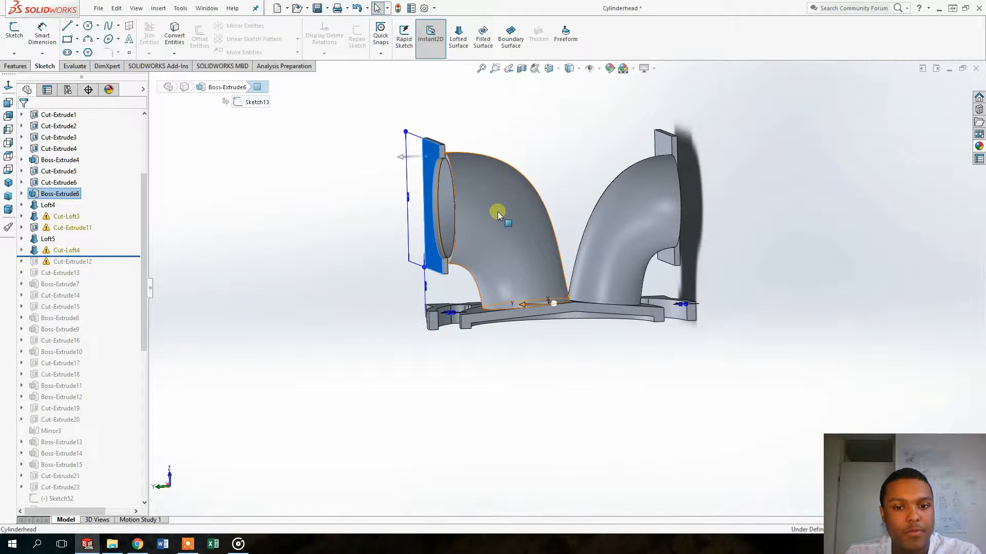
# Roll back above Loft5 and edit the flange plates' Boss-Extrude6
pyautogui.click(158, 245)
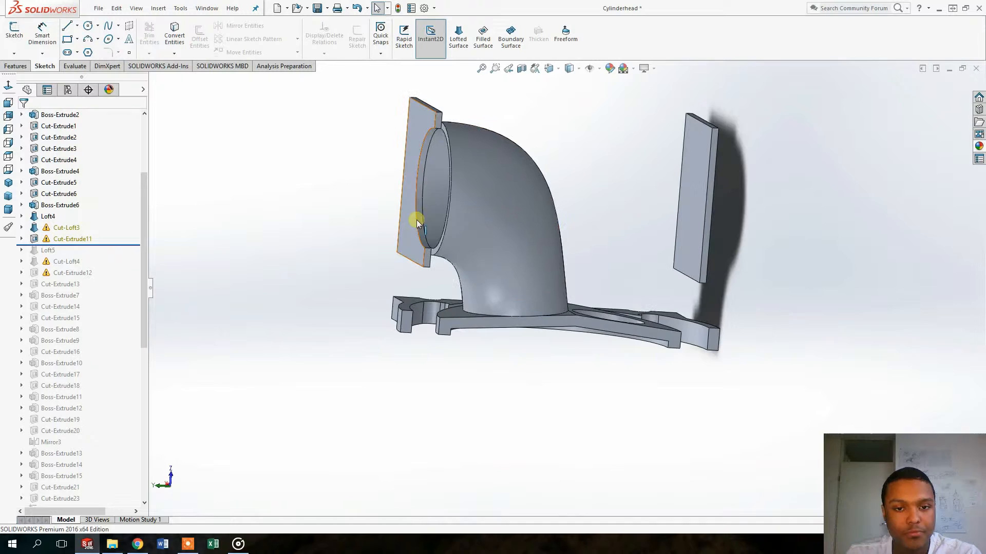
pyautogui.click(60, 204)
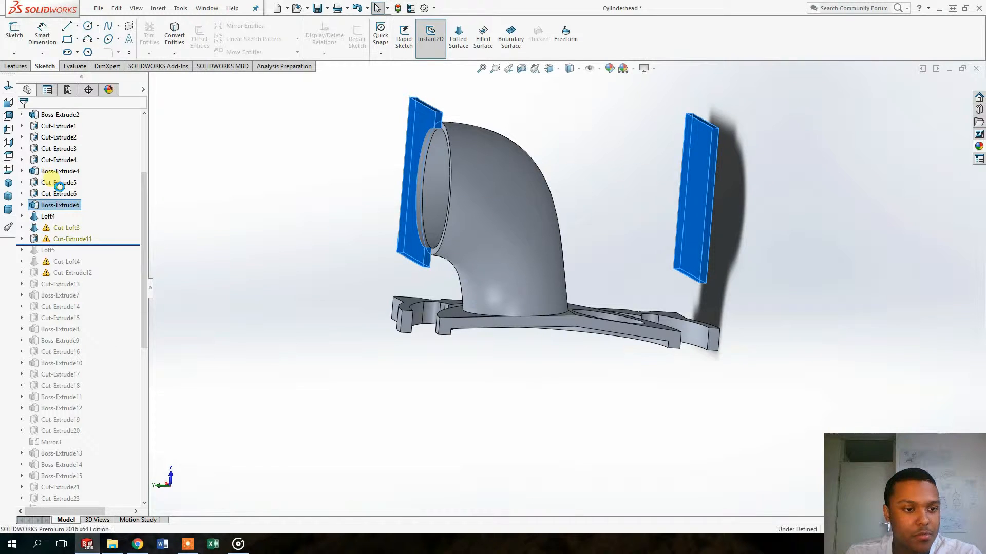
pyautogui.doubleClick(60, 205)
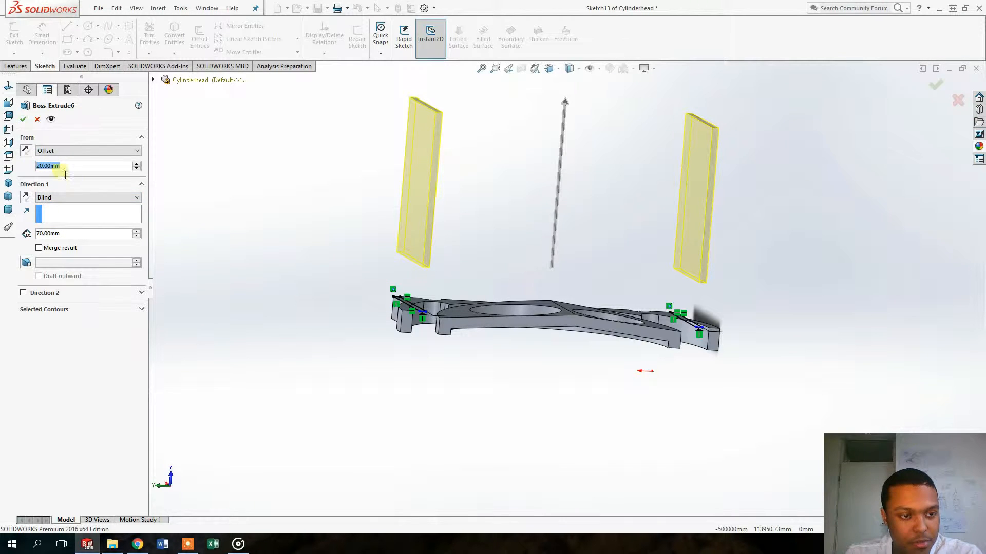
pyautogui.moveTo(418, 284)
pyautogui.write('50')
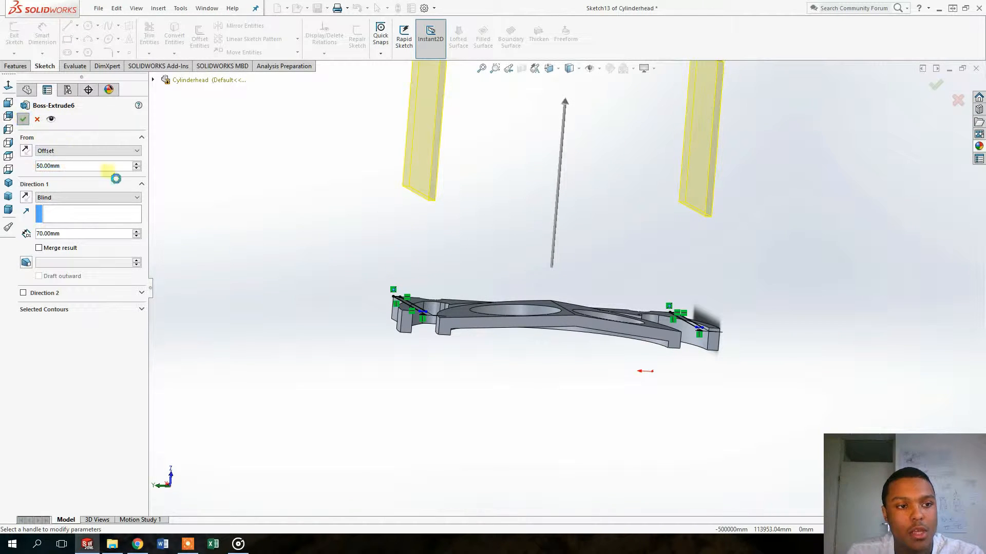
pyautogui.moveTo(446, 275)
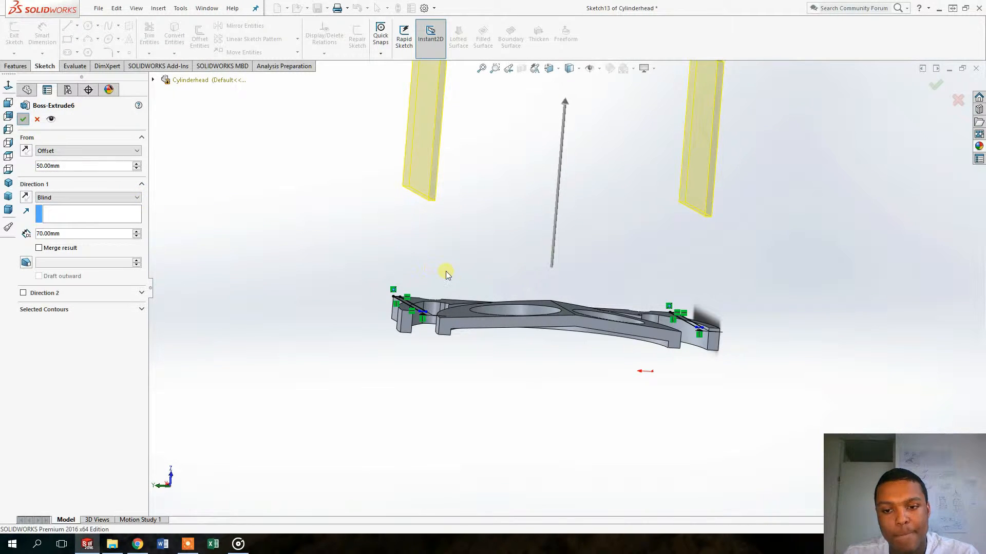
# Raise Boss-Extrude6's From Offset from 20 mm to 50 mm and accept
pyautogui.click(23, 119)
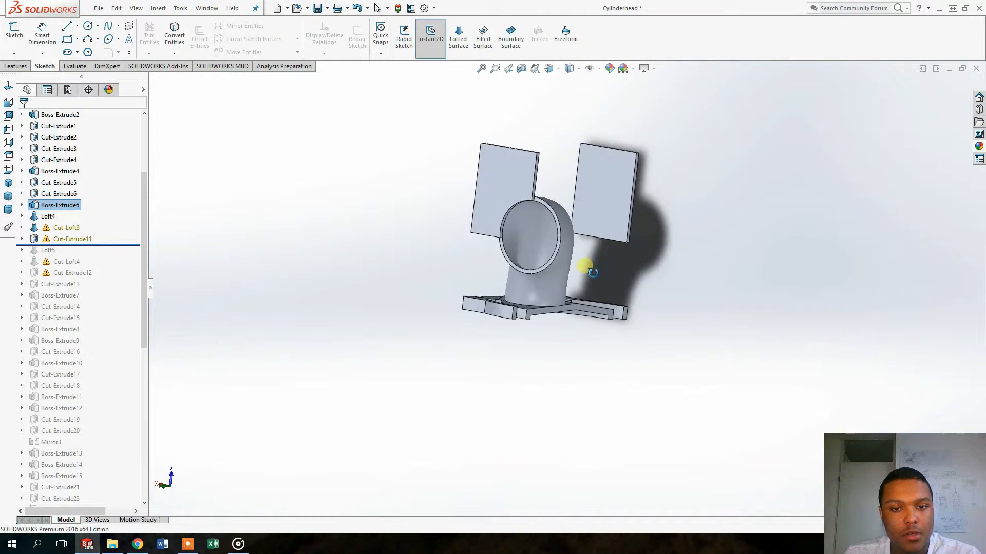
# Delete Loft4 with its child features, continuing past the rebuild warning
pyautogui.click(48, 216)
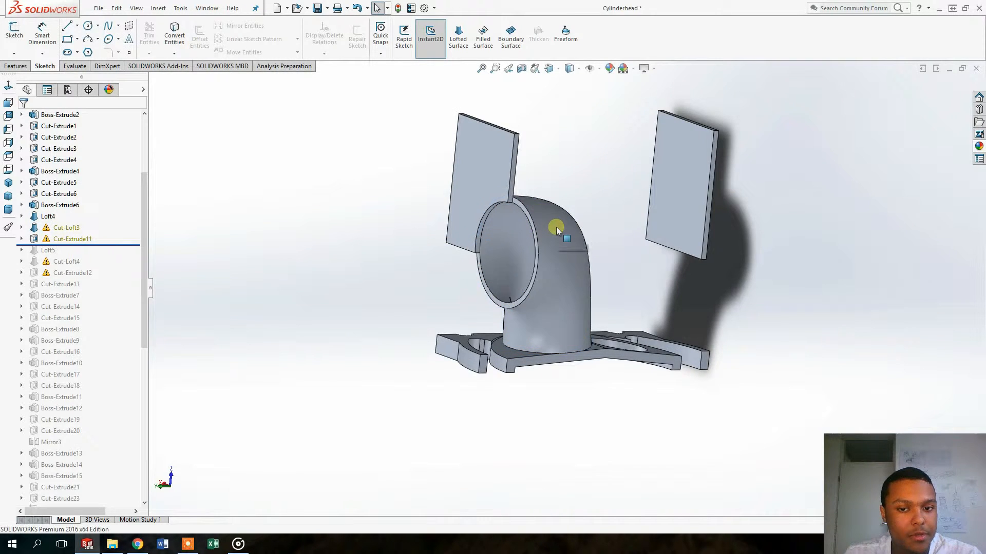
pyautogui.press('Delete')
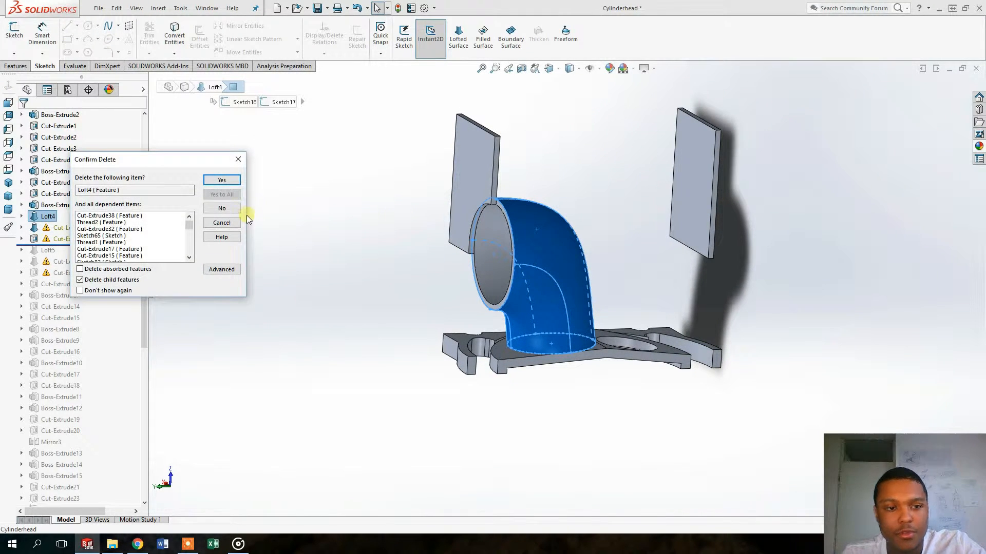
pyautogui.click(222, 179)
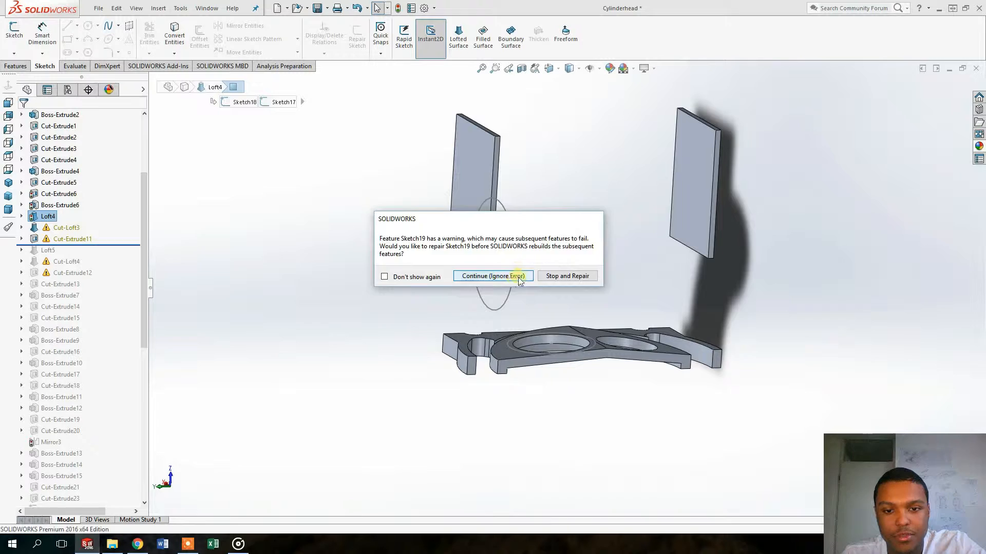
pyautogui.click(492, 276)
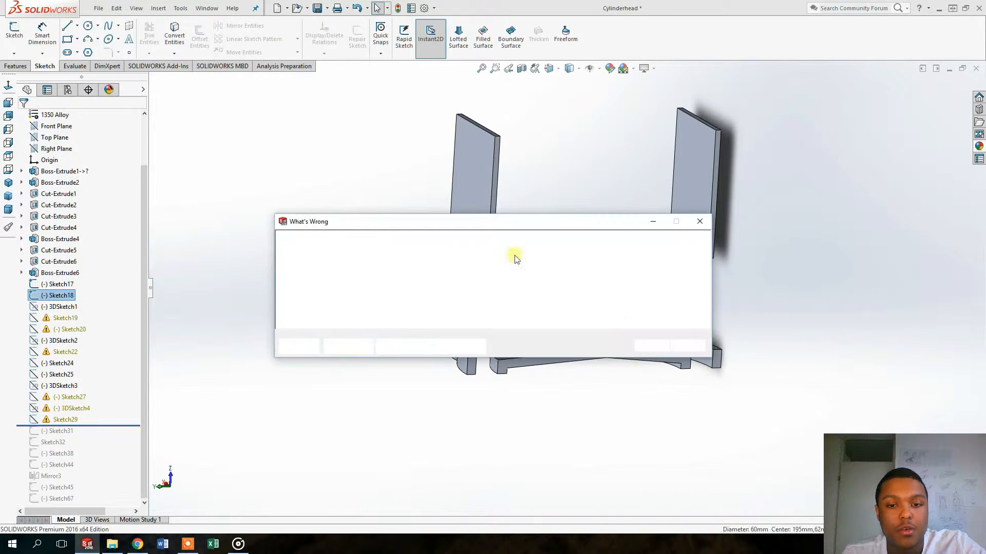
# Delete the leftover 3DSketch2 guide curves and dismiss What's Wrong
pyautogui.click(698, 221)
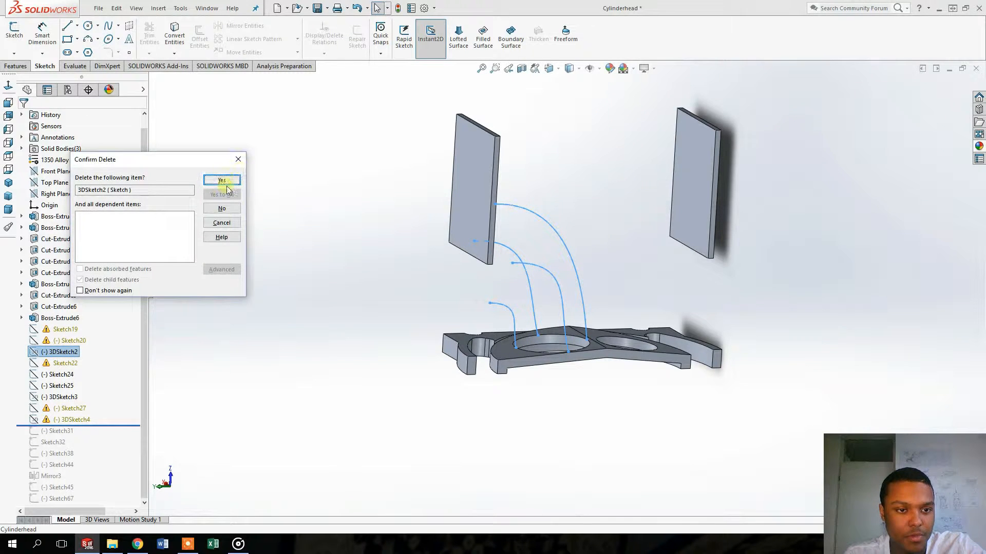
pyautogui.click(221, 181)
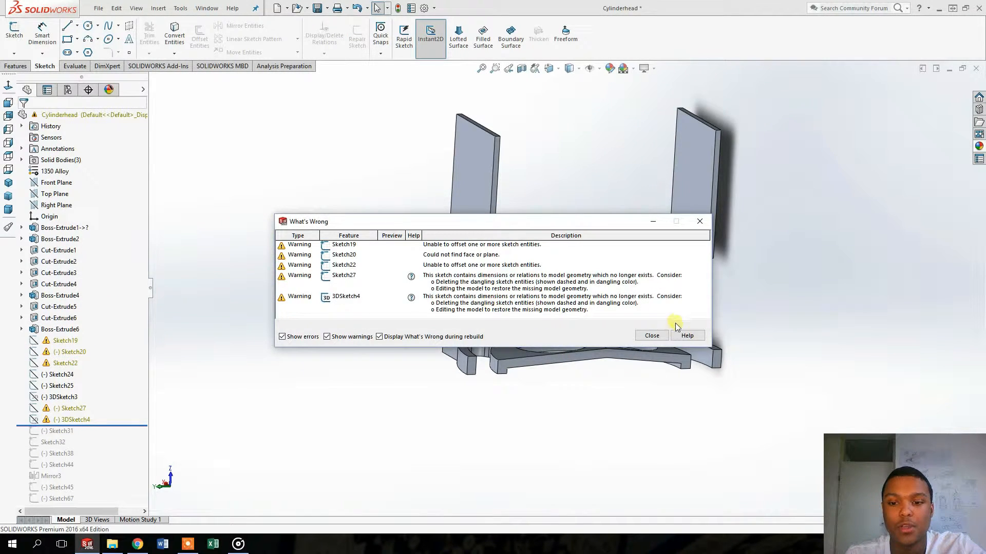
pyautogui.click(652, 335)
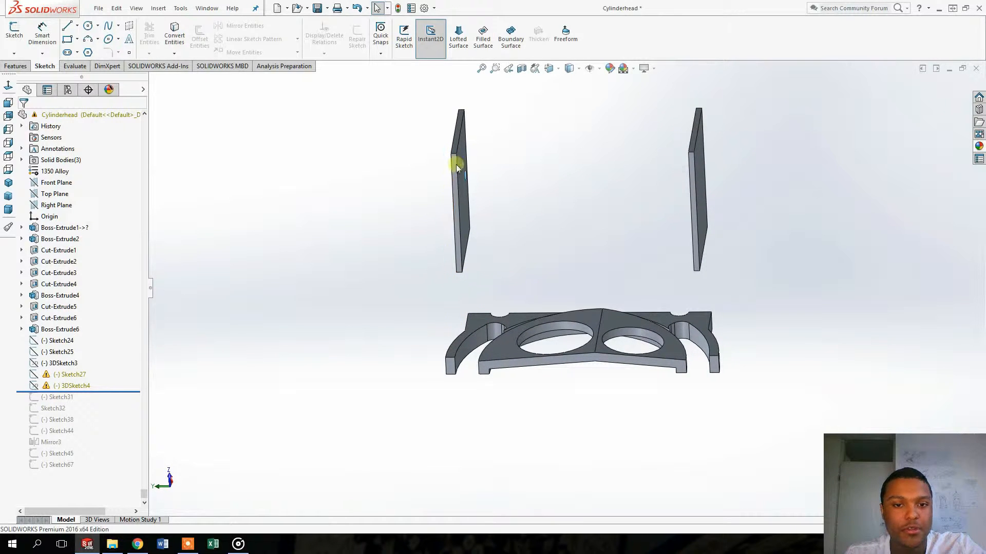
# Sketch a 70 mm line at 45° from the left flange plate's top corner
pyautogui.click(59, 329)
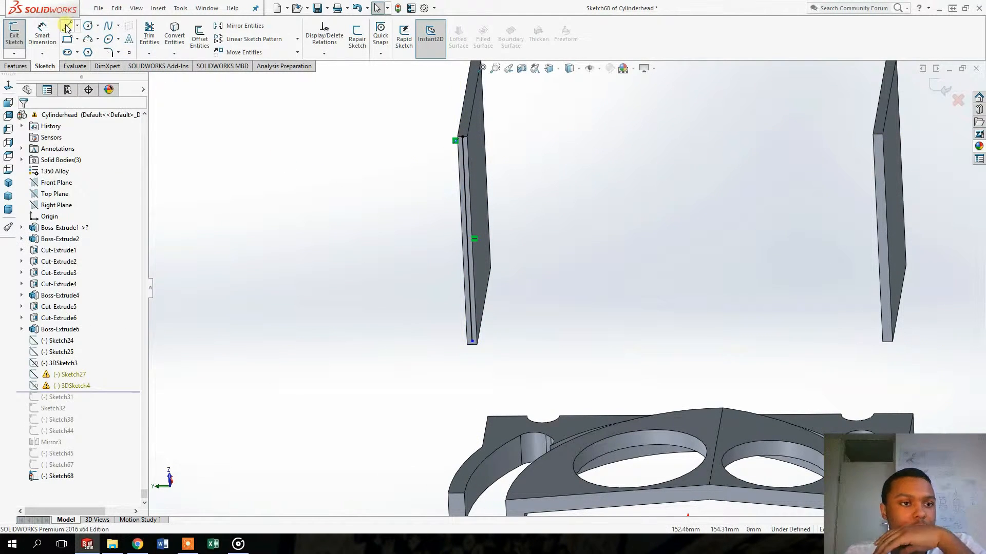
pyautogui.click(65, 25)
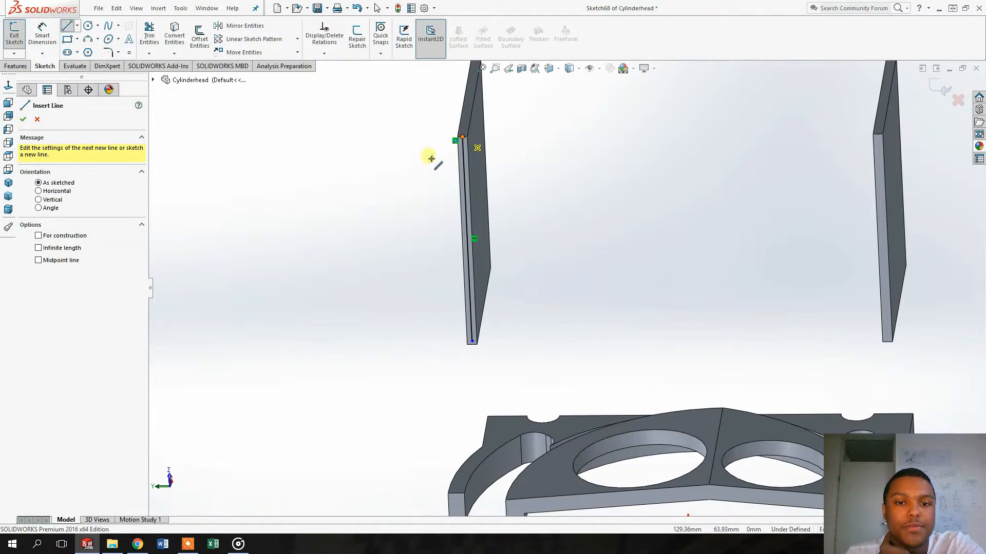
pyautogui.click(344, 316)
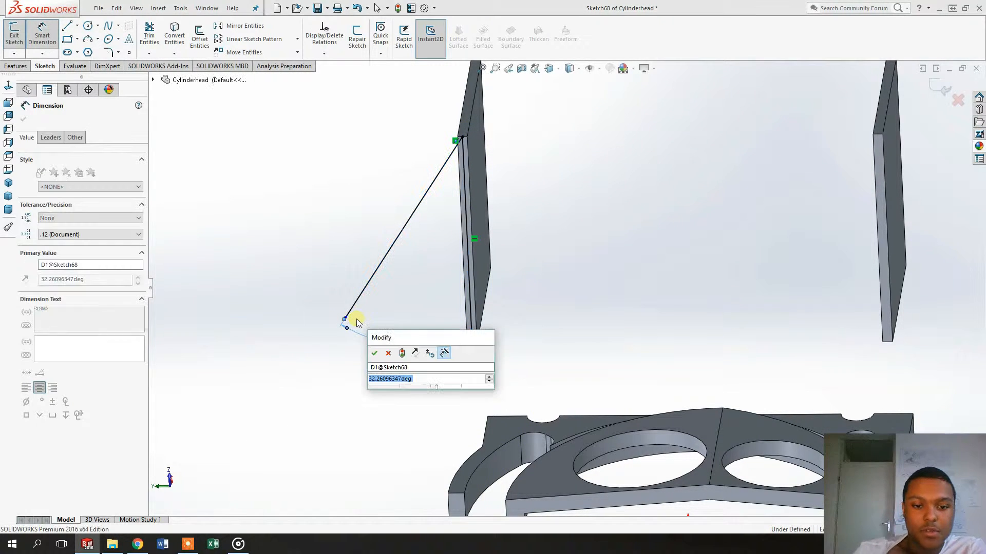
pyautogui.click(374, 353)
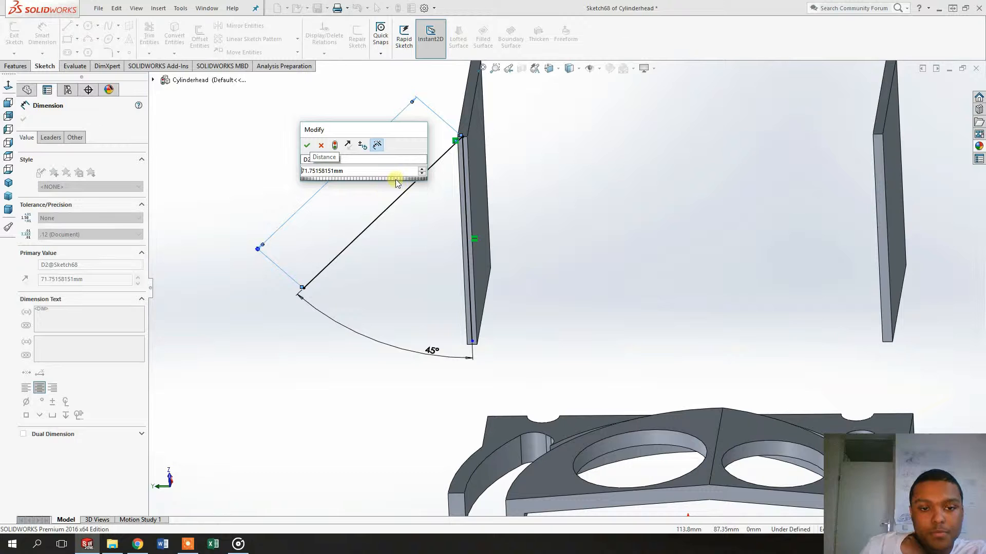
pyautogui.click(307, 145)
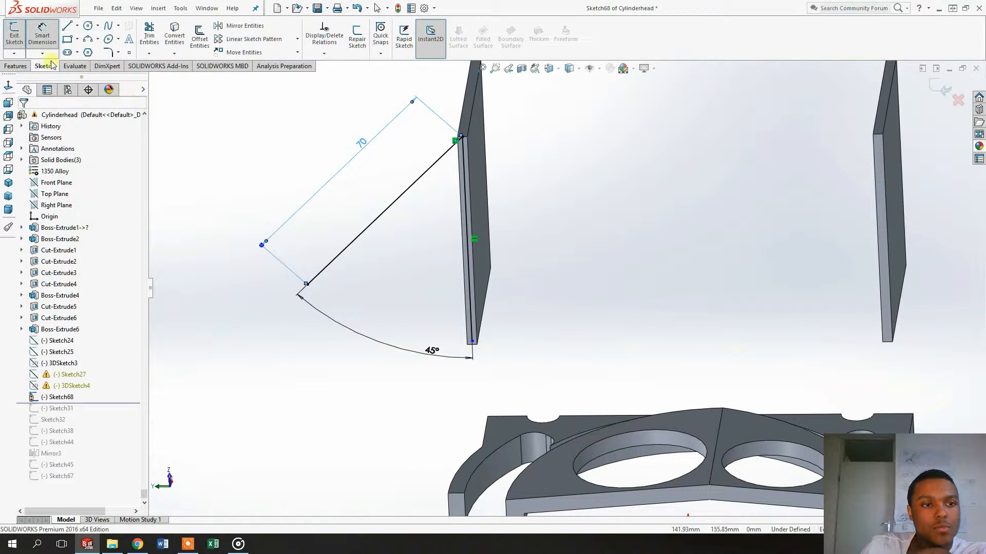
pyautogui.moveTo(243, 135)
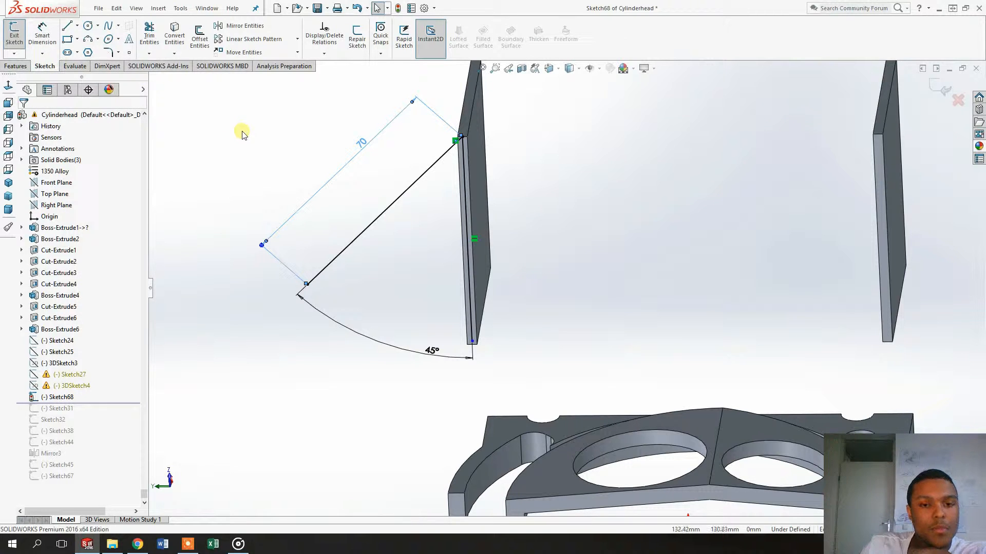
pyautogui.click(199, 34)
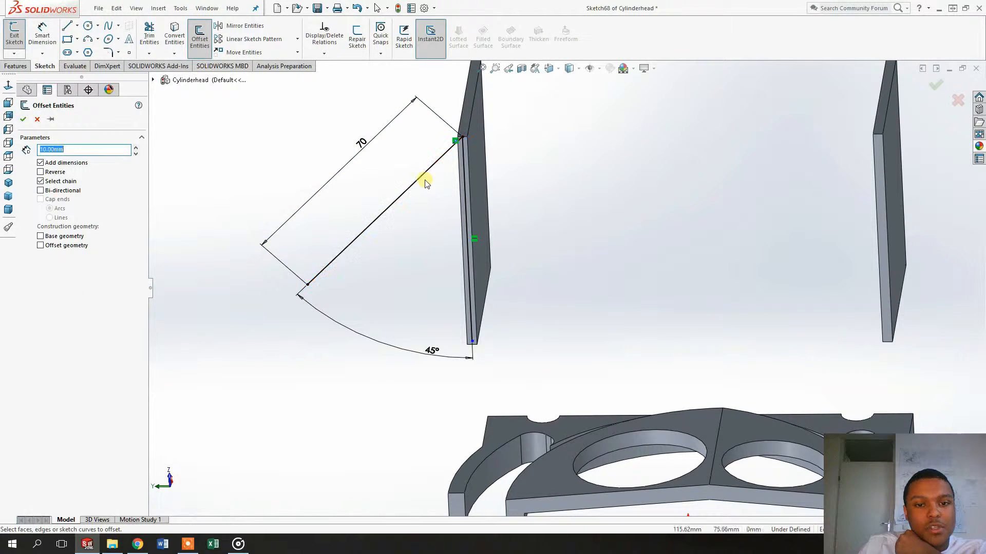
# Offset the 70 mm angled line bi-directionally to both sides
pyautogui.click(378, 193)
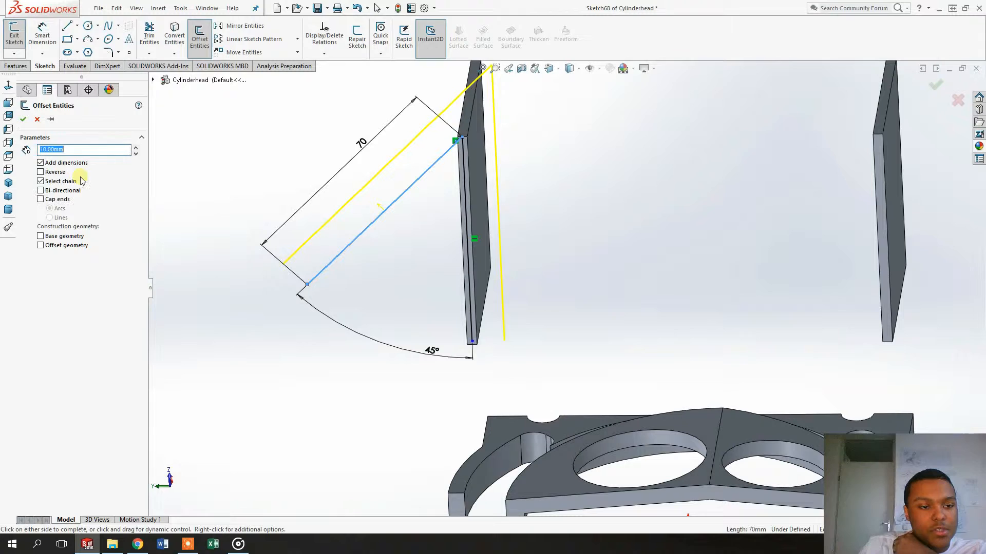
pyautogui.click(41, 181)
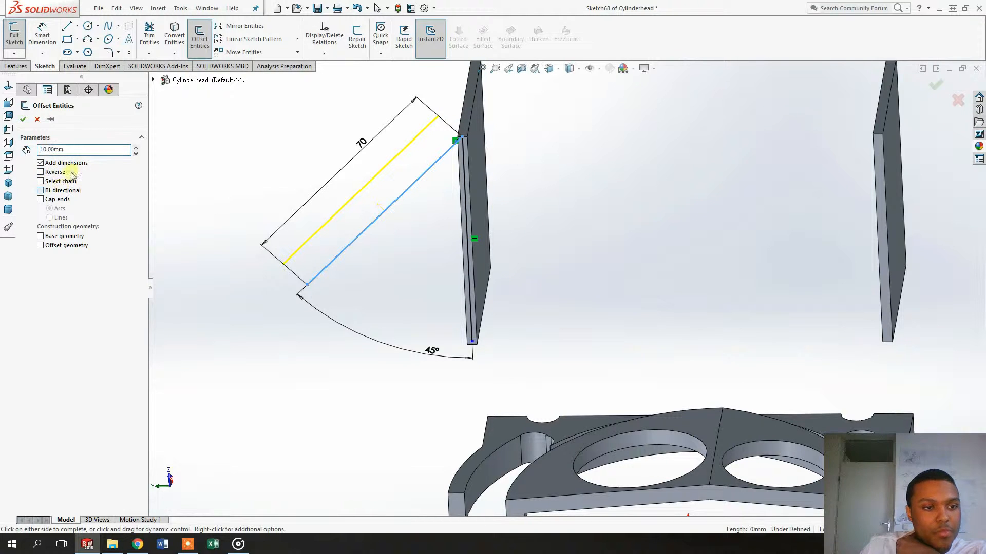
pyautogui.click(40, 190)
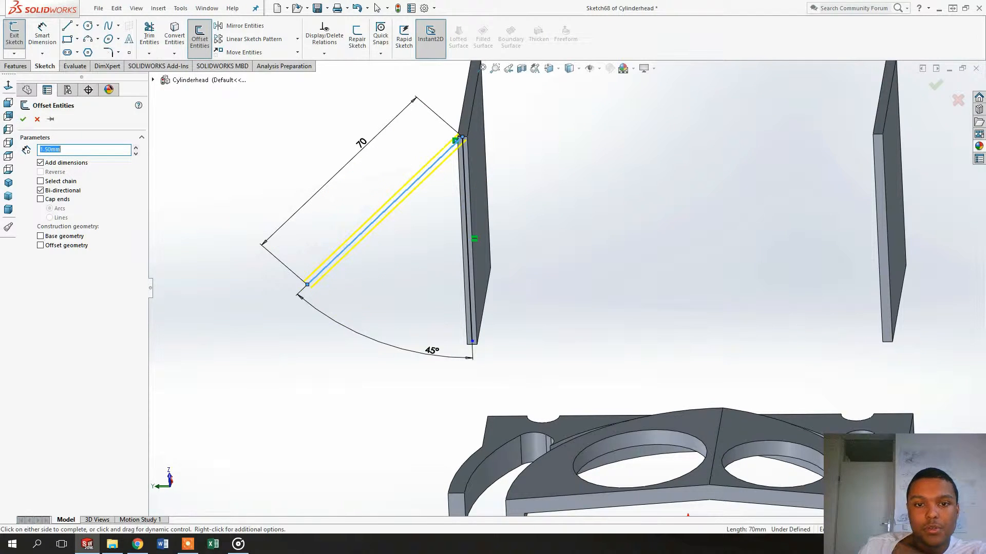
pyautogui.click(23, 120)
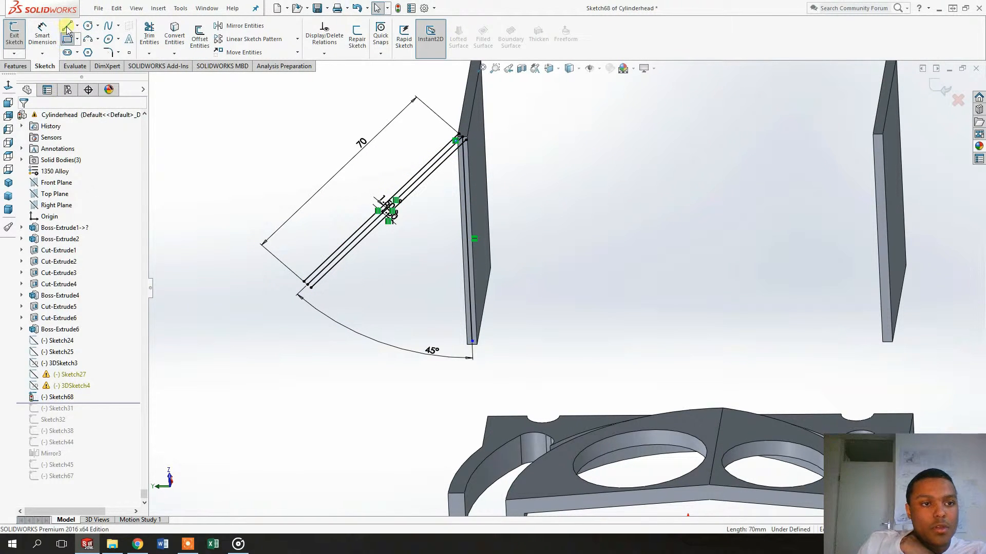
# Draw a short line closing the strip's ends at the plate and finish the sketch
pyautogui.click(65, 25)
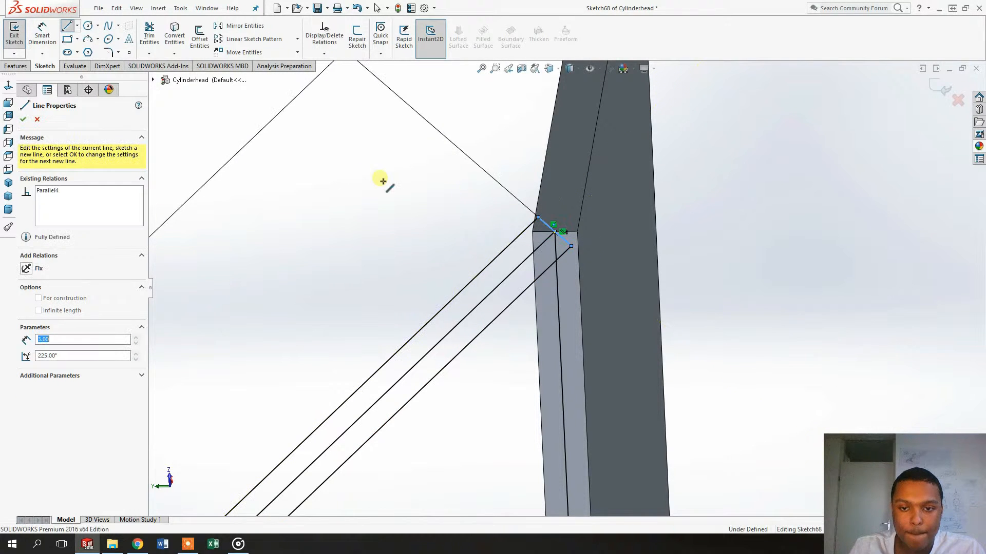
pyautogui.click(23, 120)
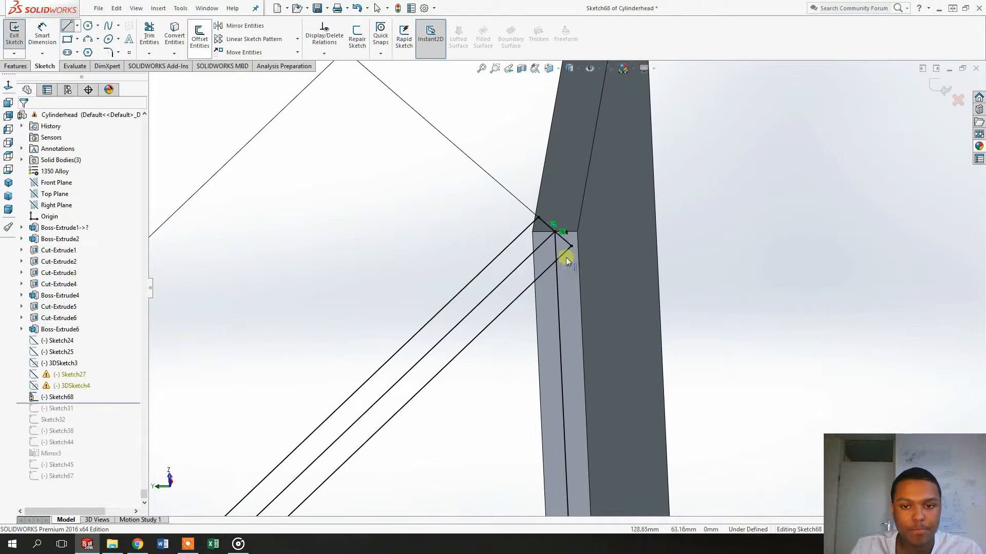
pyautogui.click(557, 264)
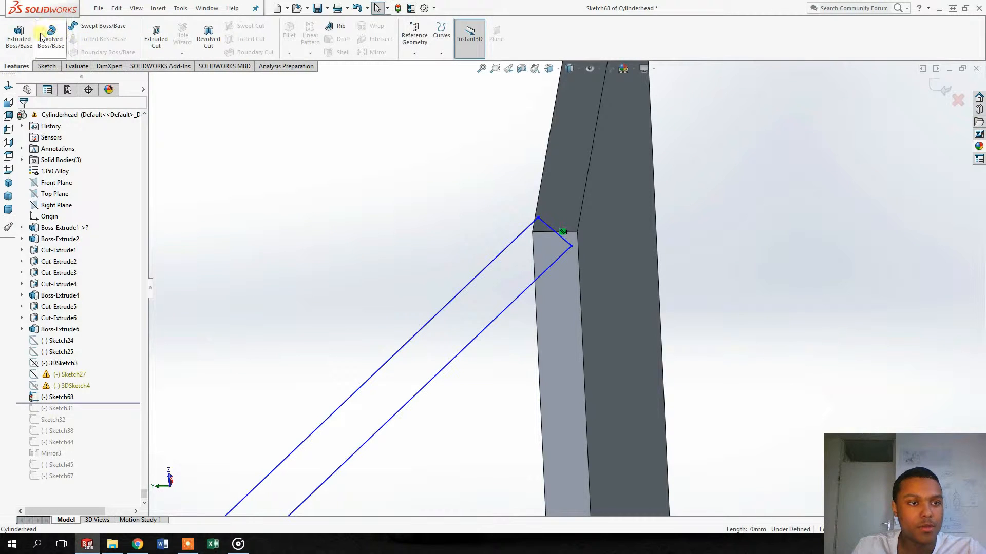
# Extrude Sketch68 into a thin angled plate and begin a rectangle sketch on its edge face
pyautogui.click(18, 34)
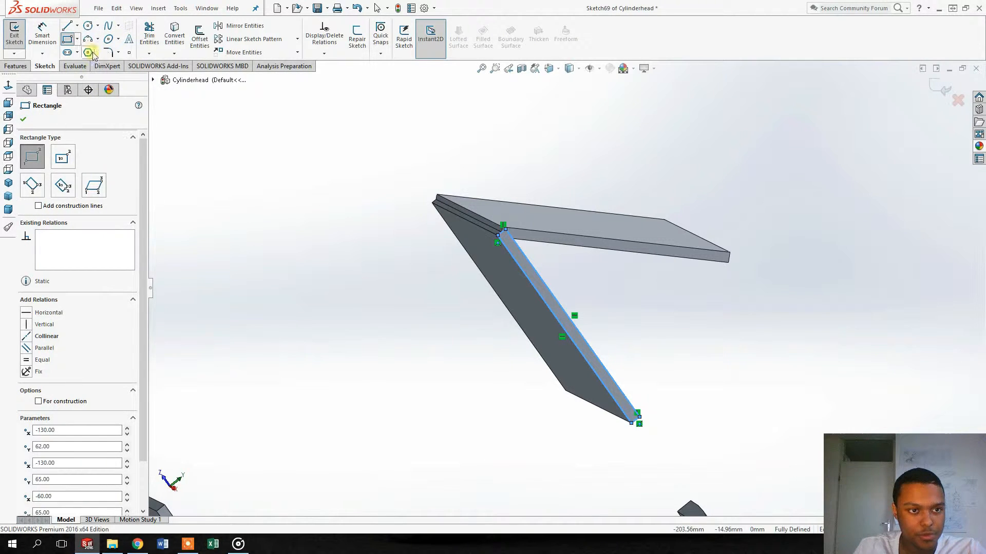
pyautogui.moveTo(174, 35)
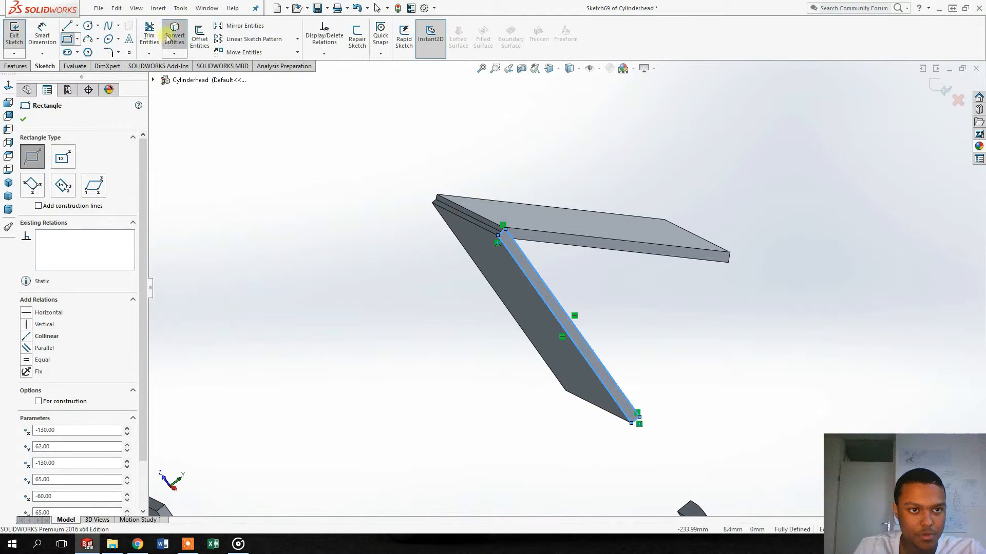
# Convert Sketch68's outline into the new edge-face sketch
pyautogui.click(174, 34)
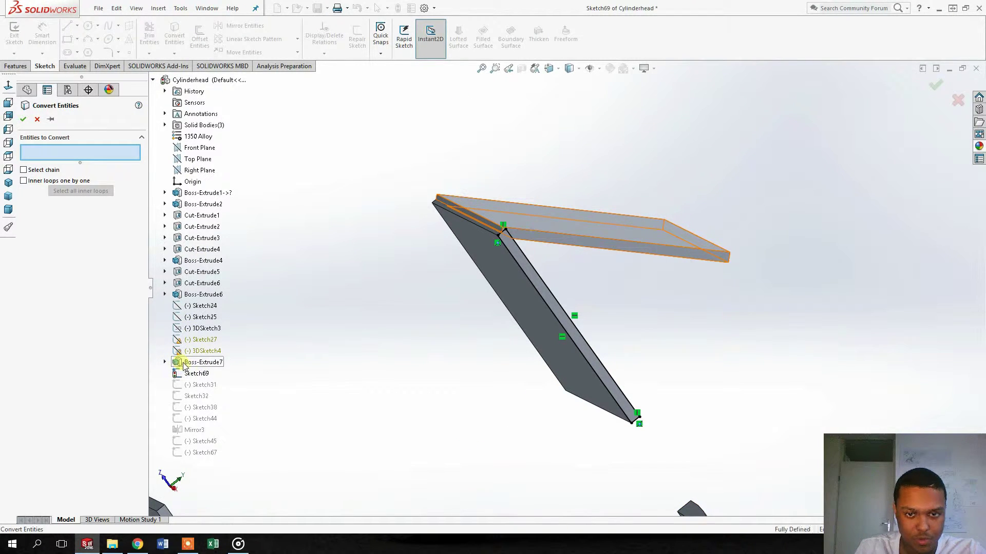
pyautogui.click(165, 362)
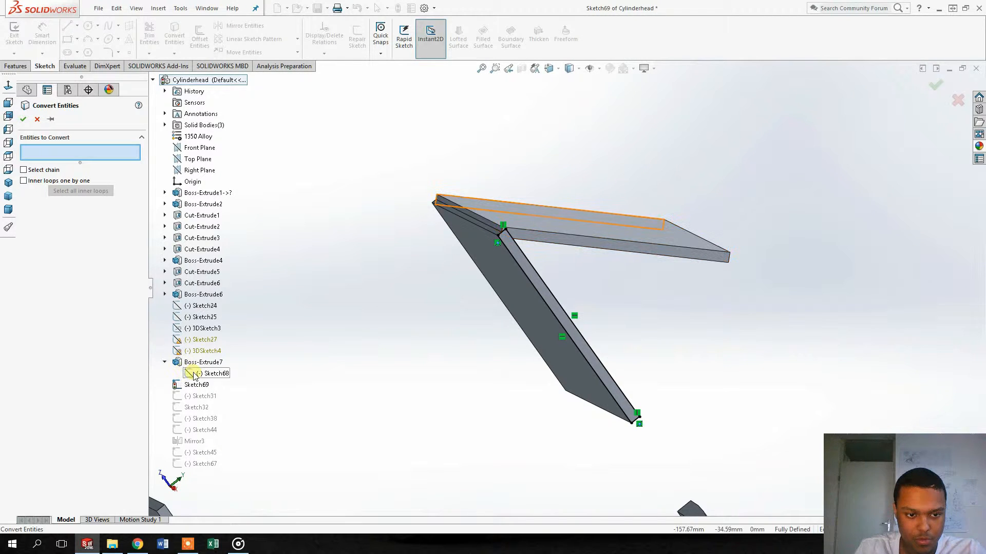
pyautogui.click(215, 373)
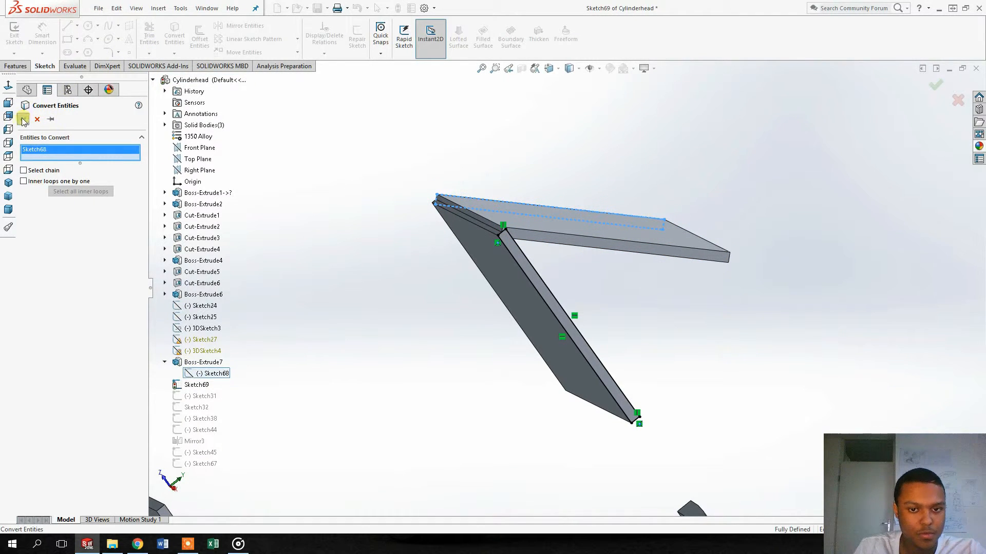
pyautogui.click(935, 84)
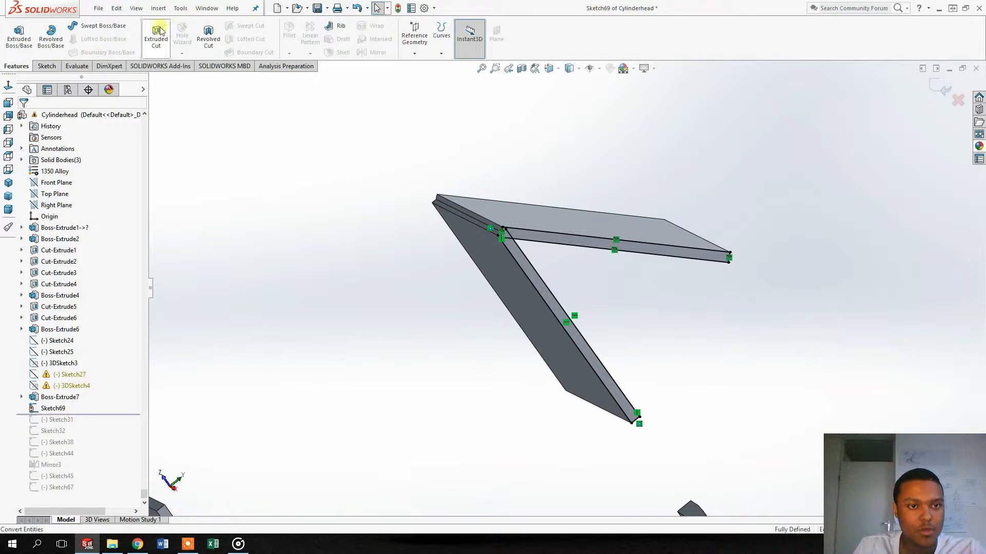
# Cut away the overlapping strip region with an extruded cut and set its end condition
pyautogui.click(155, 36)
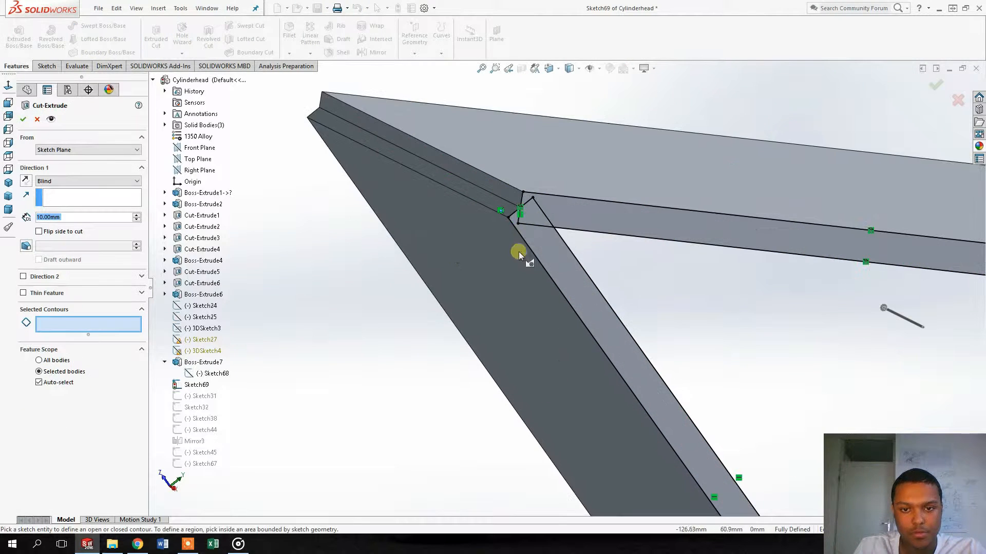
pyautogui.click(519, 252)
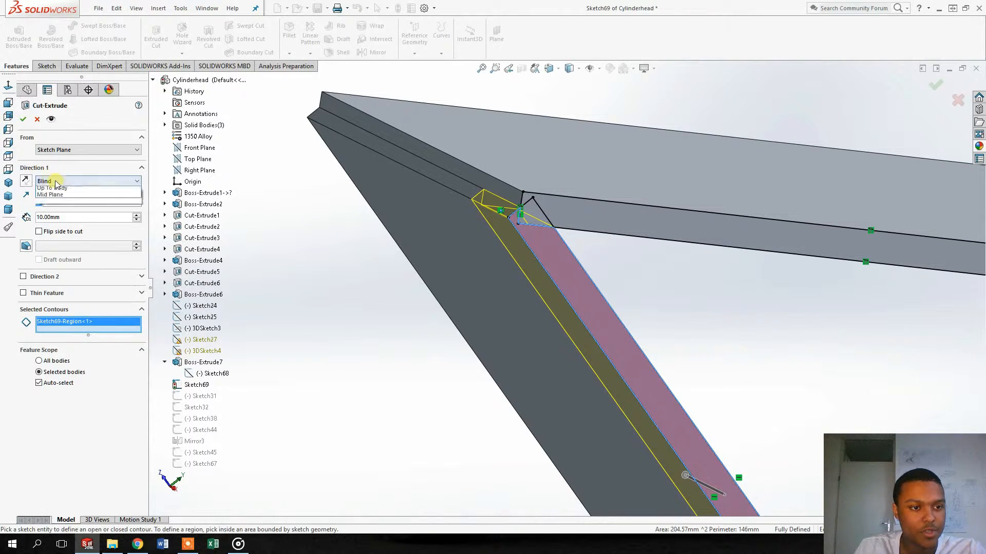
pyautogui.click(50, 188)
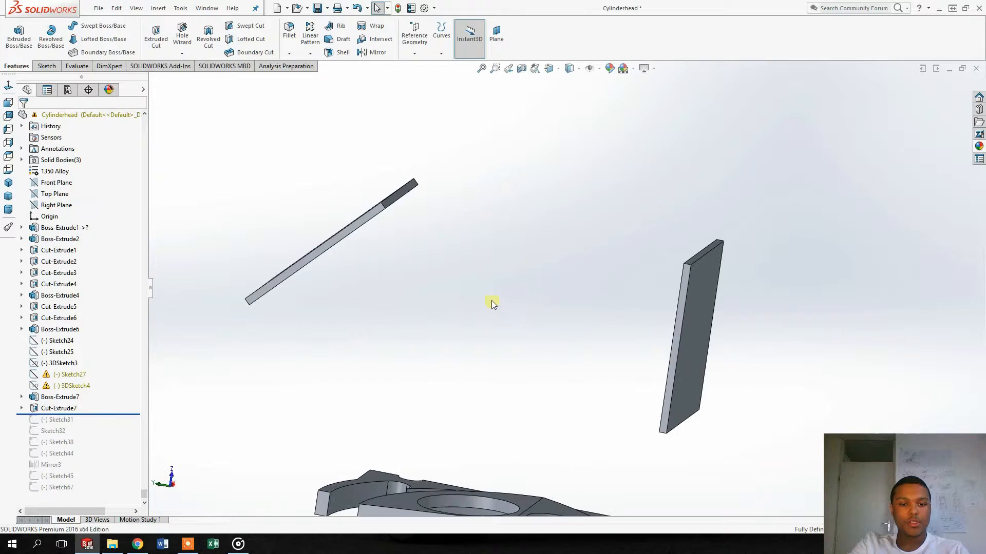
# Draw a circle sketch, Sketch70, on the angled flange plate's face
pyautogui.click(59, 397)
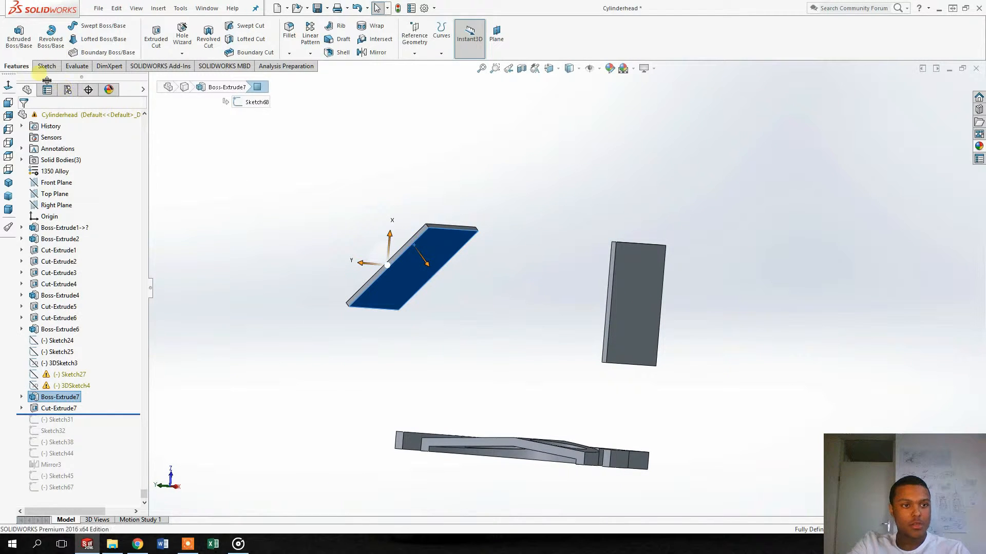
pyautogui.click(45, 65)
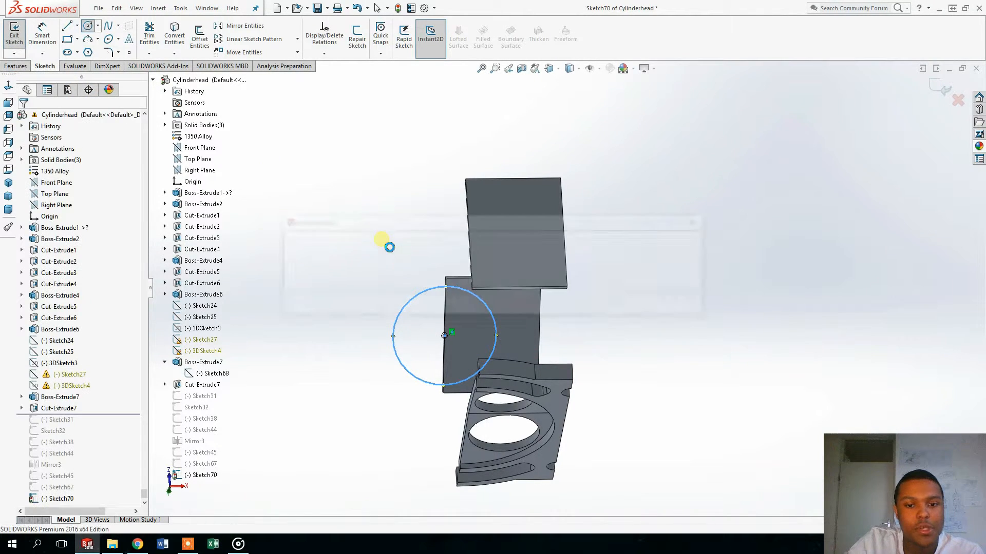
pyautogui.click(14, 32)
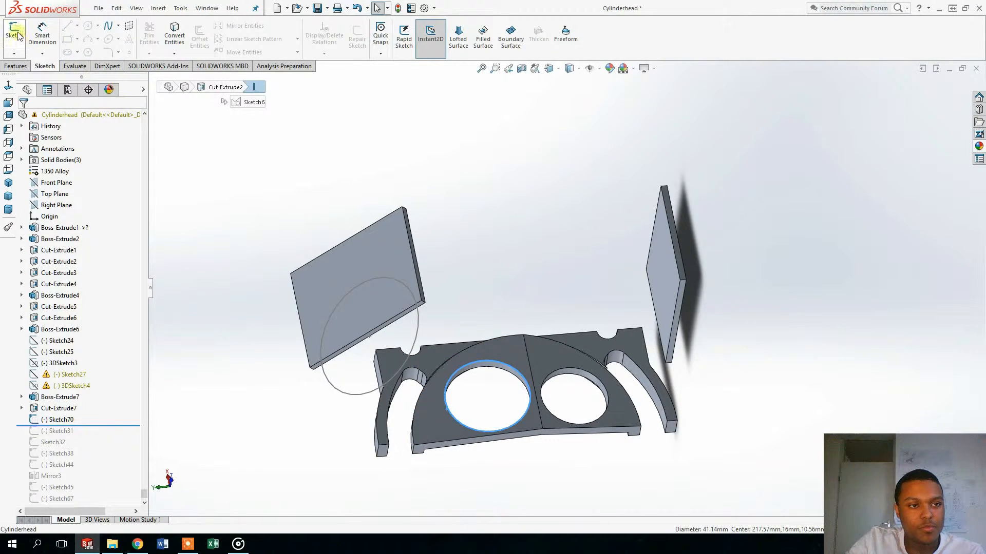
# Sketch a dimensioned circle around the left port hole on the port plate, then dismiss the warnings
pyautogui.click(58, 283)
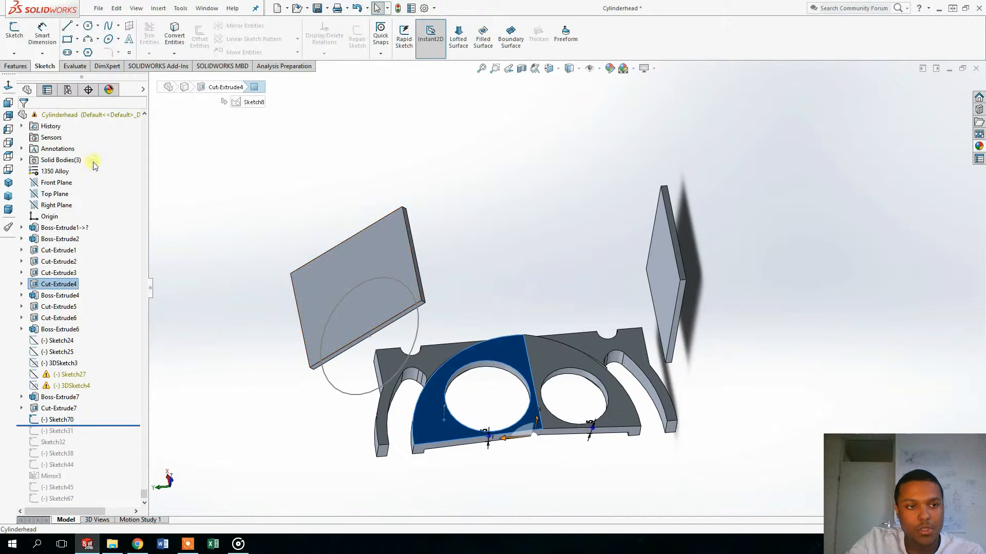
pyautogui.click(89, 25)
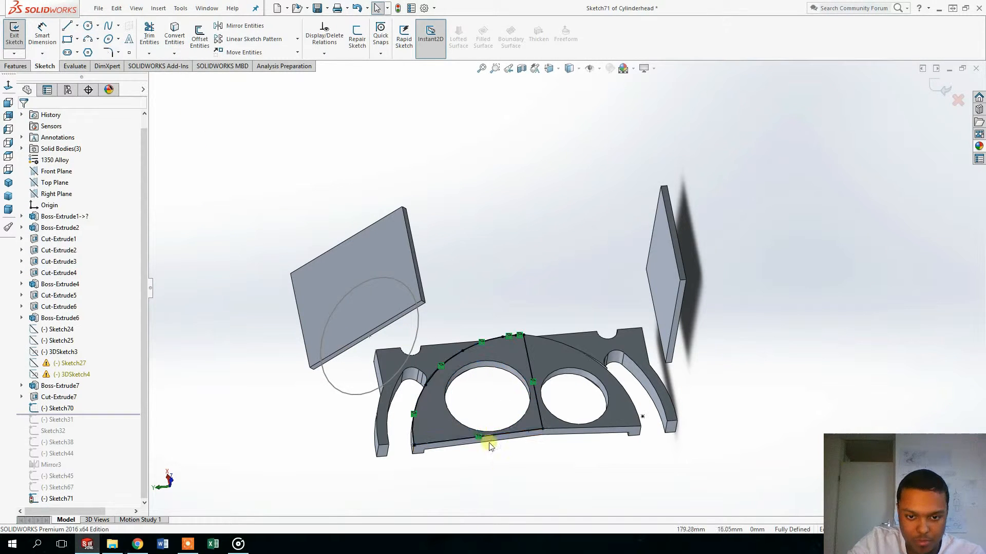
pyautogui.click(462, 421)
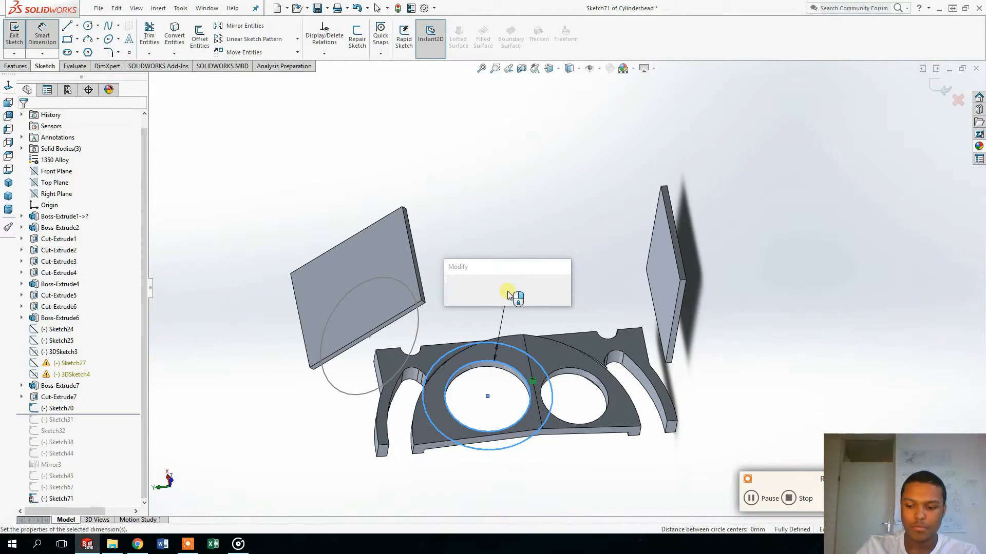
pyautogui.click(517, 296)
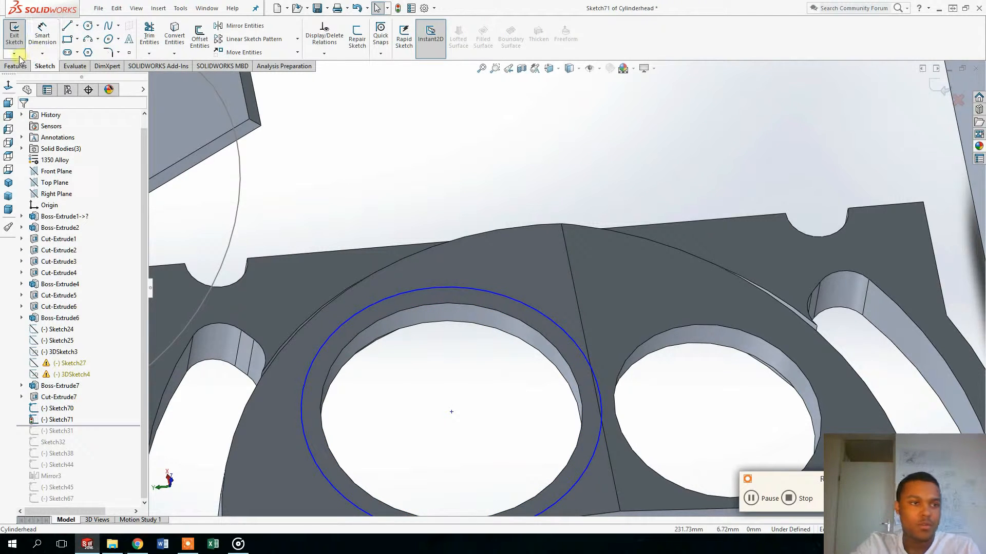
pyautogui.click(14, 33)
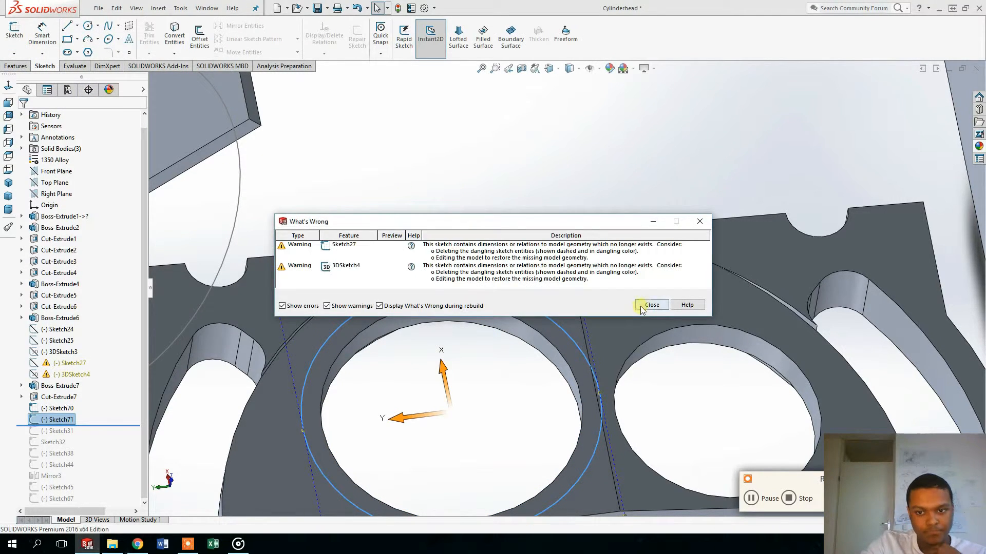
pyautogui.click(651, 305)
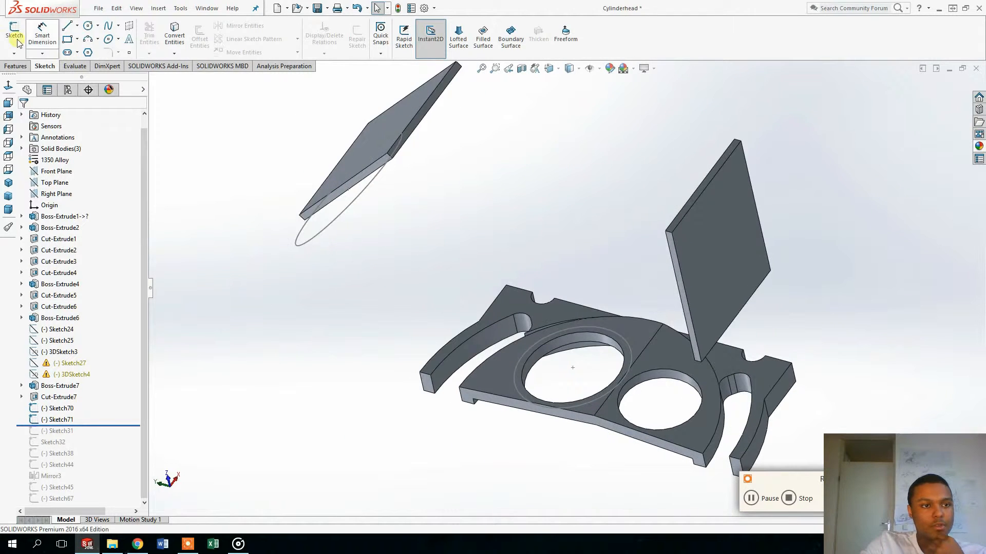
# Sketch the port circle with its diameter on the second flange plate
pyautogui.click(118, 26)
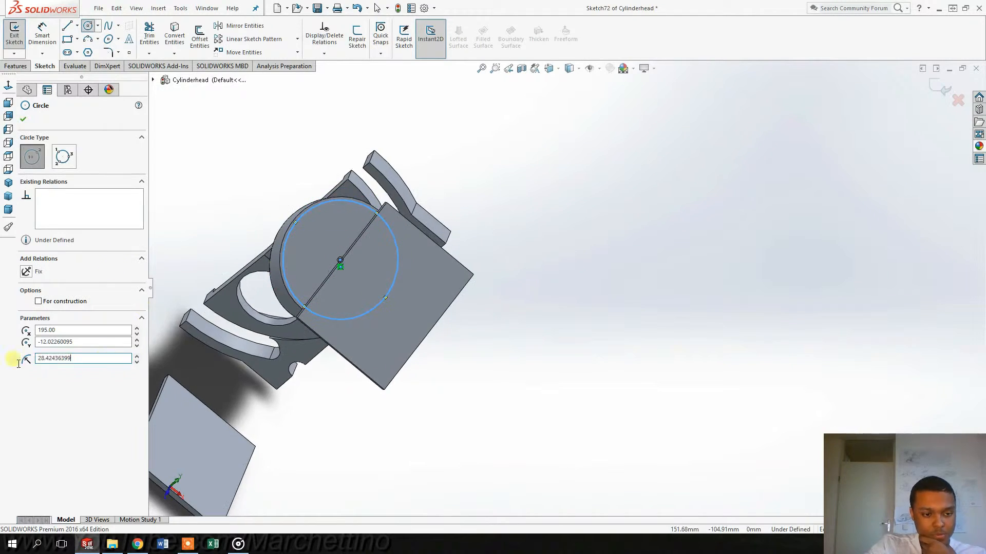
pyautogui.click(14, 33)
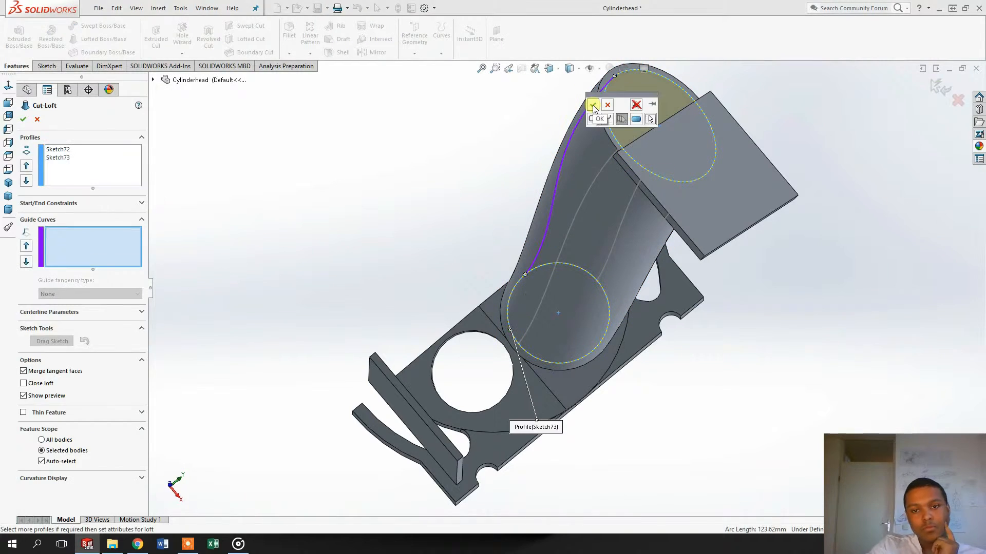
# Accept the loft and cut-loft between Sketch72 and Sketch73 to form the hollow port tube
pyautogui.click(592, 105)
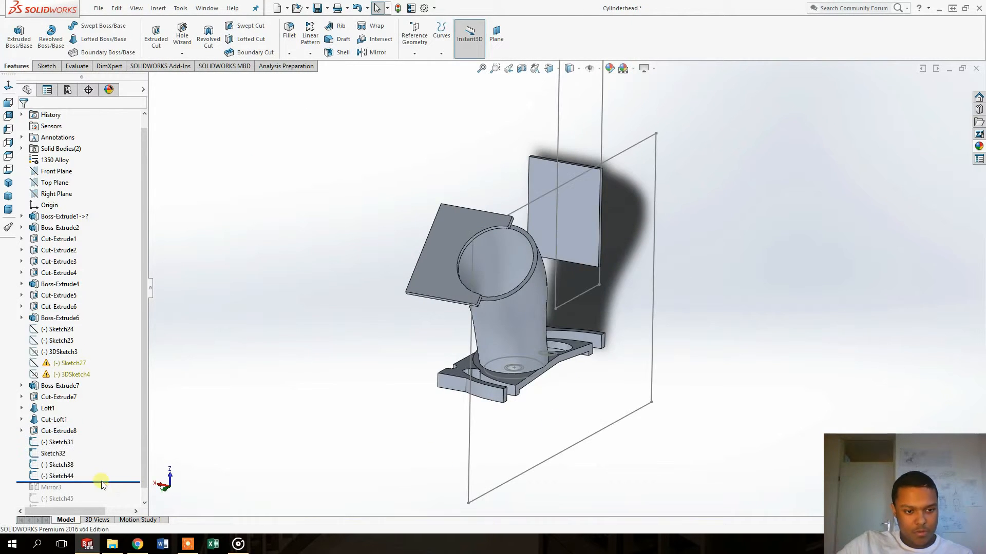
# Loft Sketch24 to Sketch25 along the guide curve to create the second port, Loft2
pyautogui.click(59, 340)
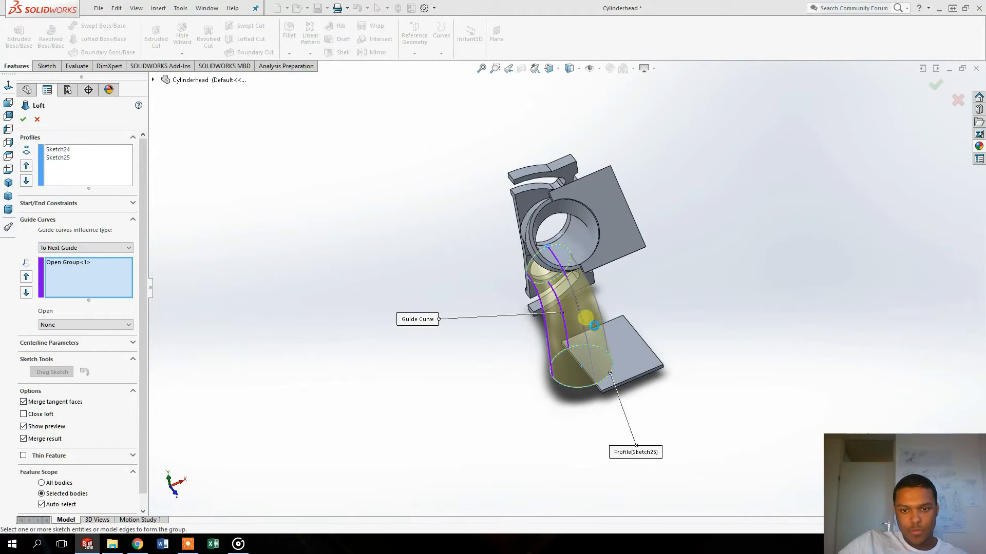
pyautogui.click(23, 119)
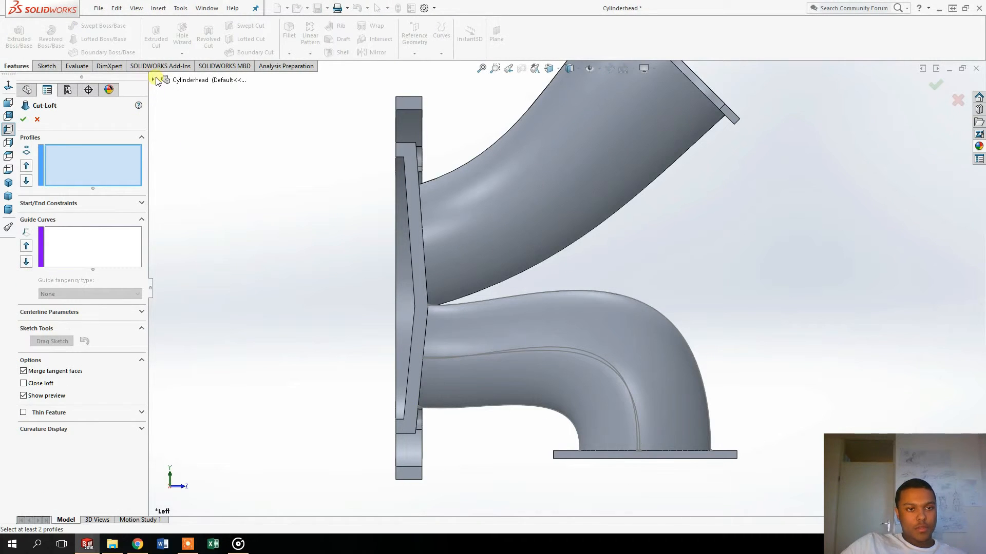
pyautogui.click(37, 120)
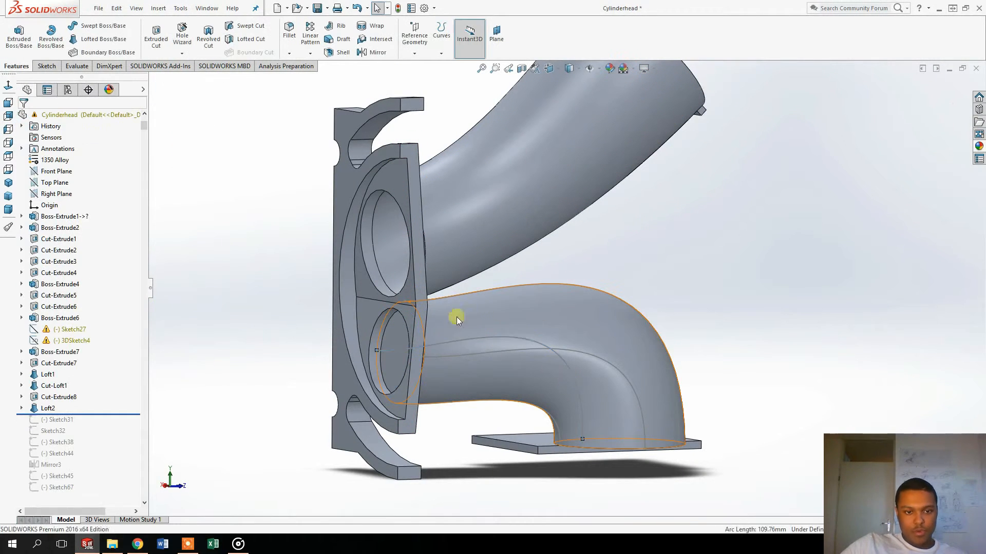